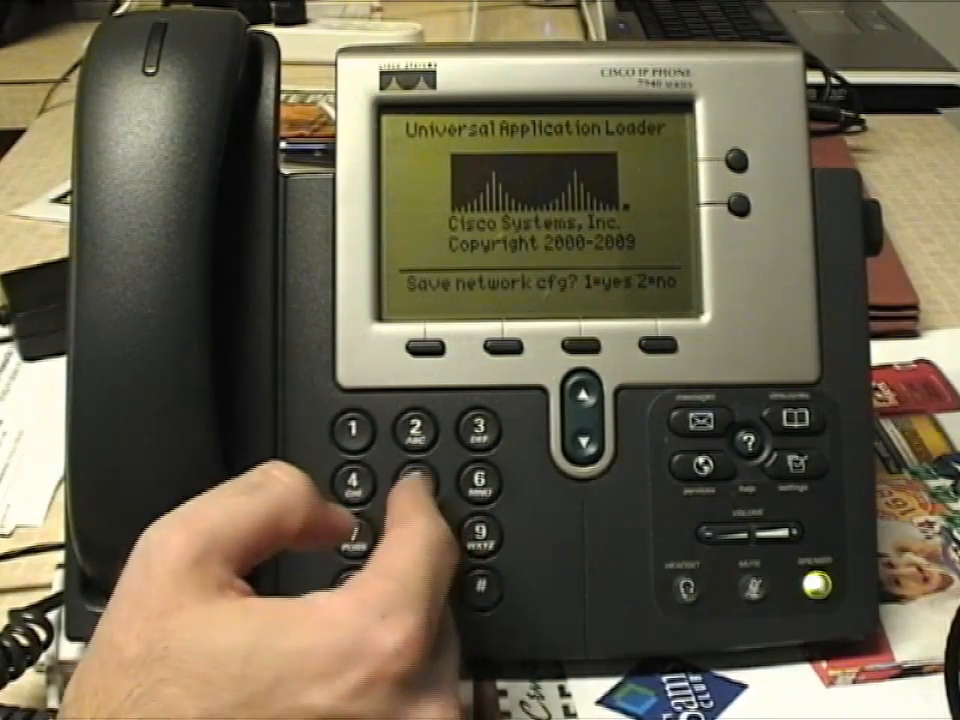
Step: Dismiss the save-network prompt and browse to the node's web interface at localnode:8080/
{"action": "left_click", "coordinate": [357, 423]}
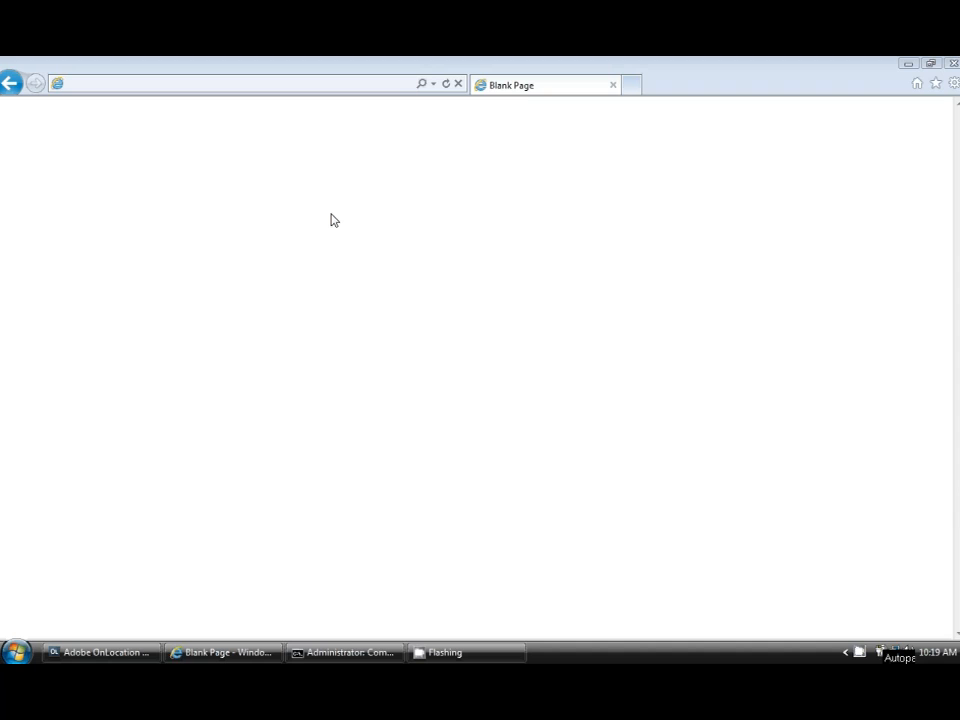
{"action": "mouse_move", "coordinate": [205, 172]}
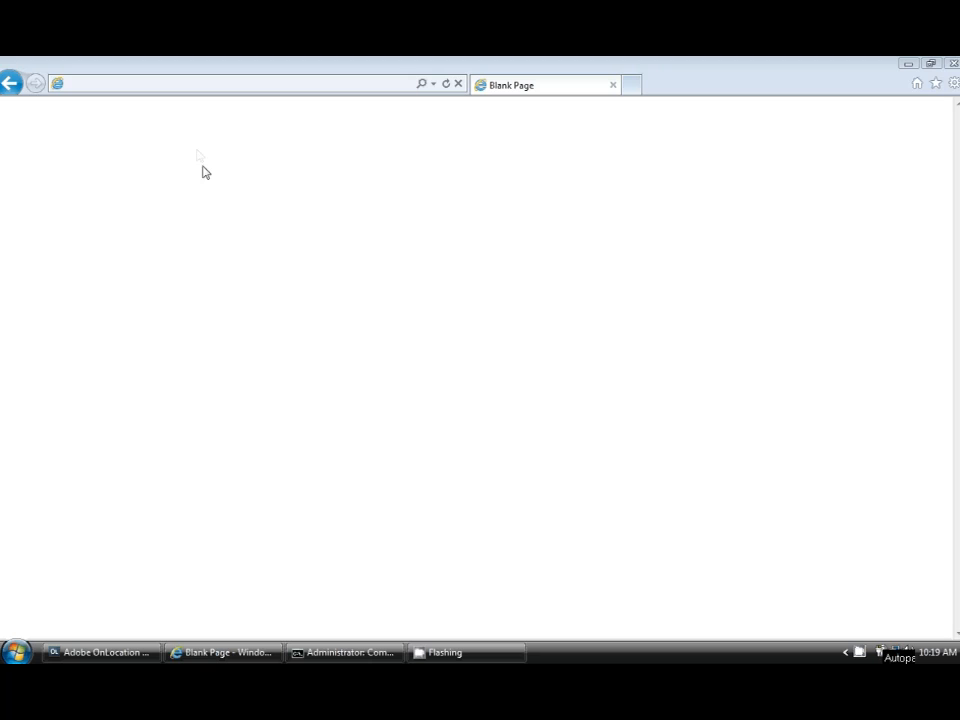
{"action": "left_click", "coordinate": [175, 84]}
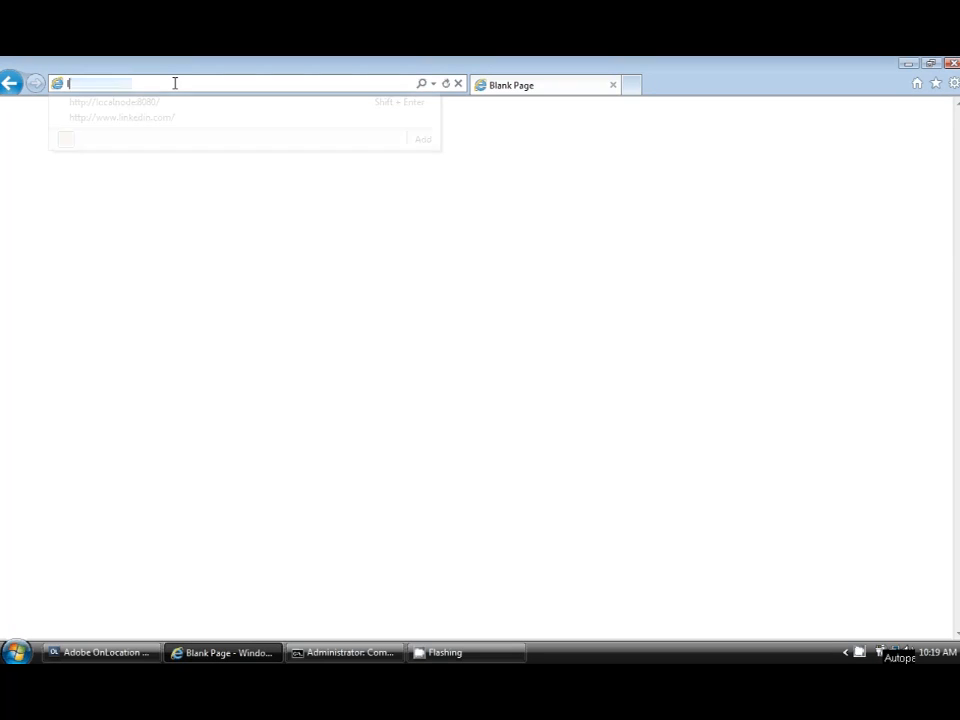
{"action": "type", "text": "localnode:8080/"}
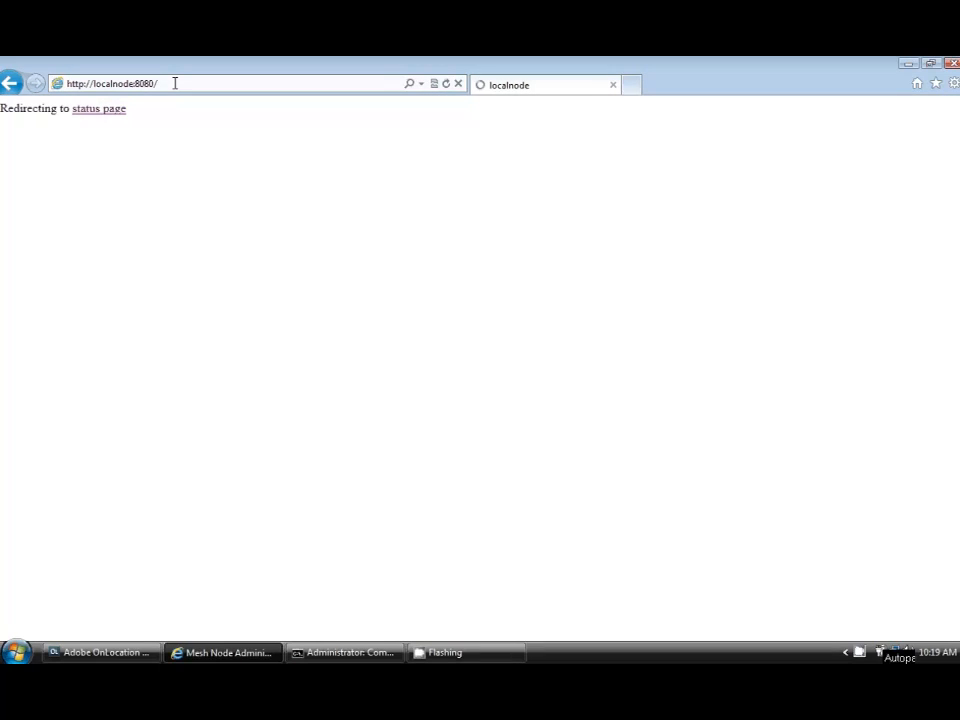
Step: From the node's status page go into Setup and its Port Forwarding, DHCP and Services settings
{"action": "left_click", "coordinate": [98, 108]}
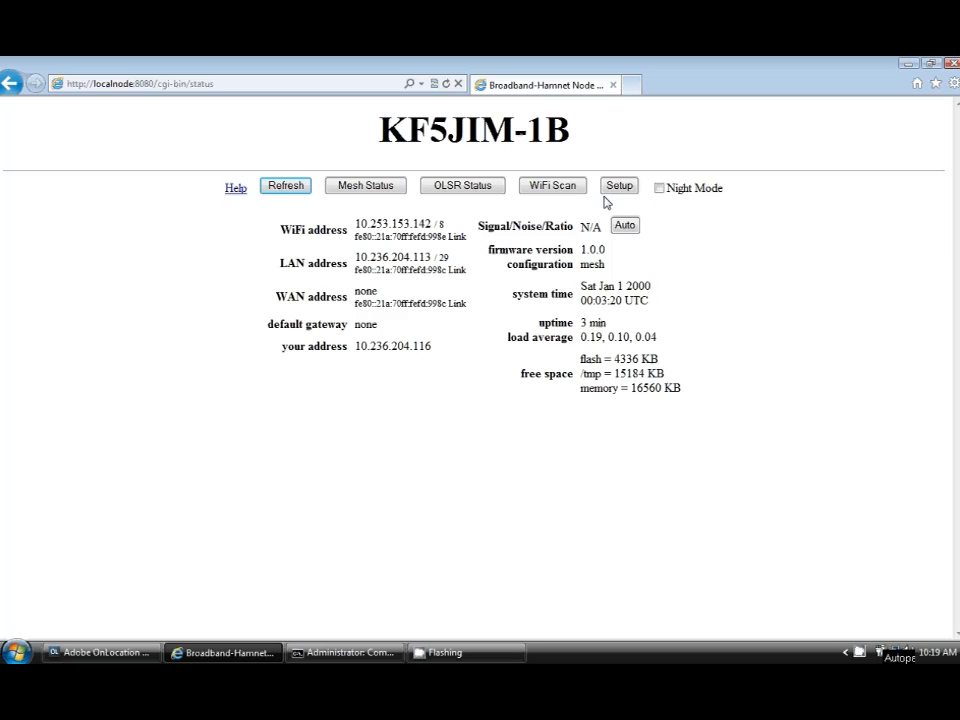
{"action": "mouse_move", "coordinate": [619, 186]}
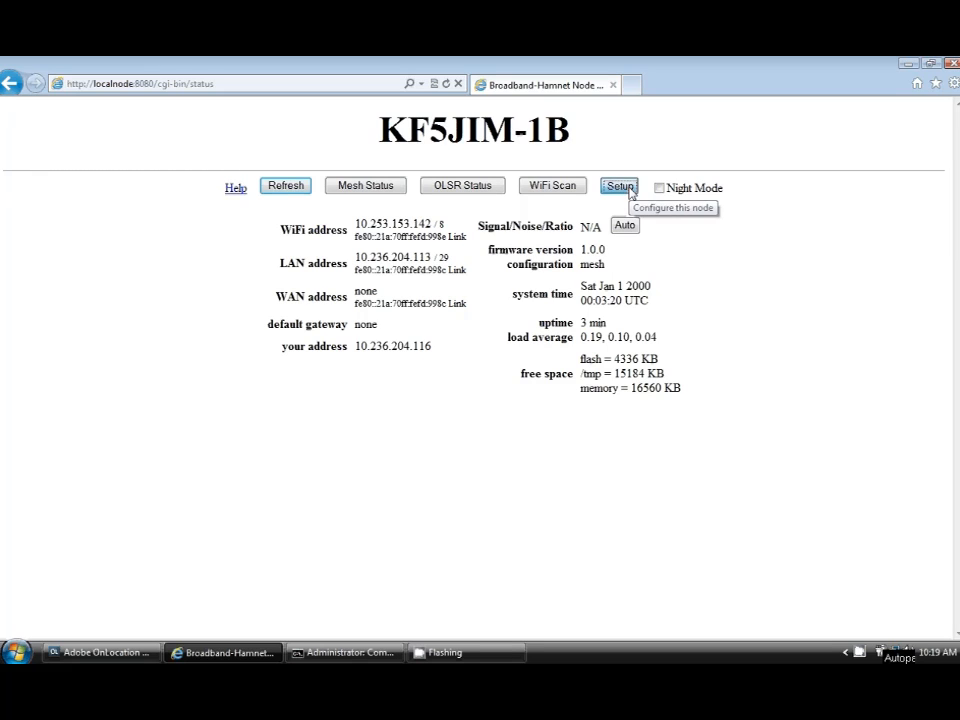
{"action": "left_click", "coordinate": [620, 187]}
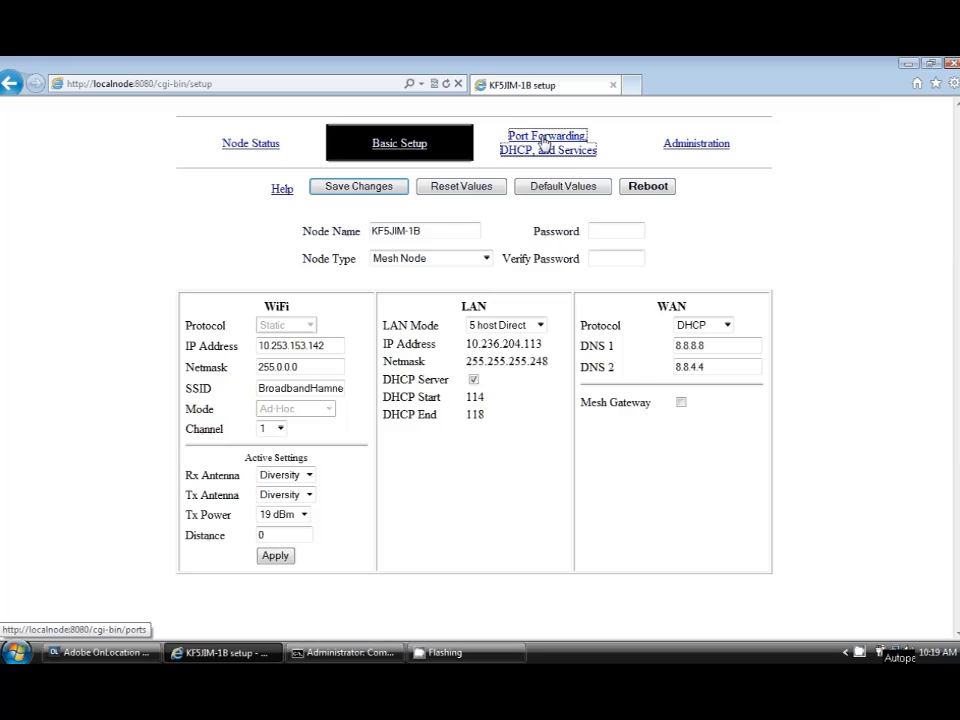
{"action": "left_click", "coordinate": [547, 143]}
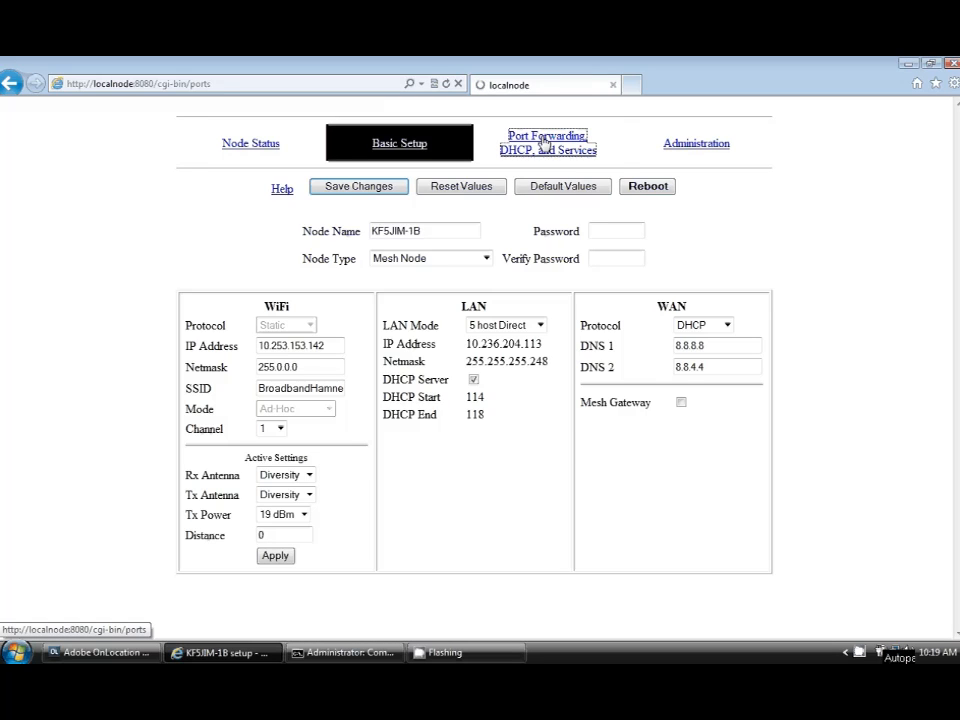
{"action": "left_click", "coordinate": [547, 143]}
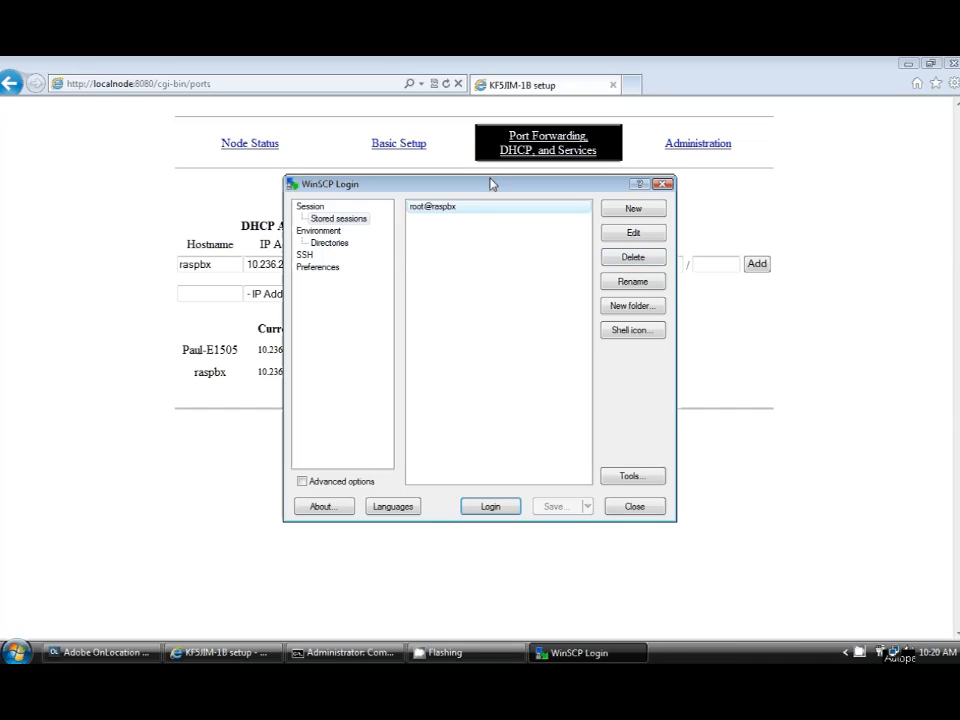
Step: Log in to the stored root@raspbx session over SFTP
{"action": "left_click", "coordinate": [490, 506]}
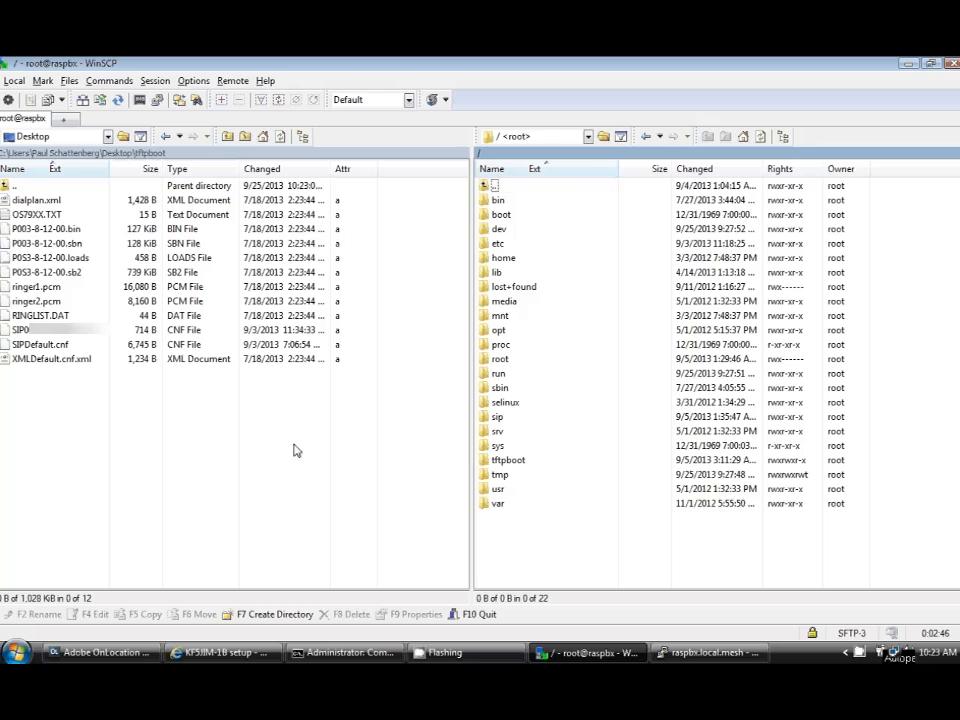
{"action": "mouse_move", "coordinate": [205, 437]}
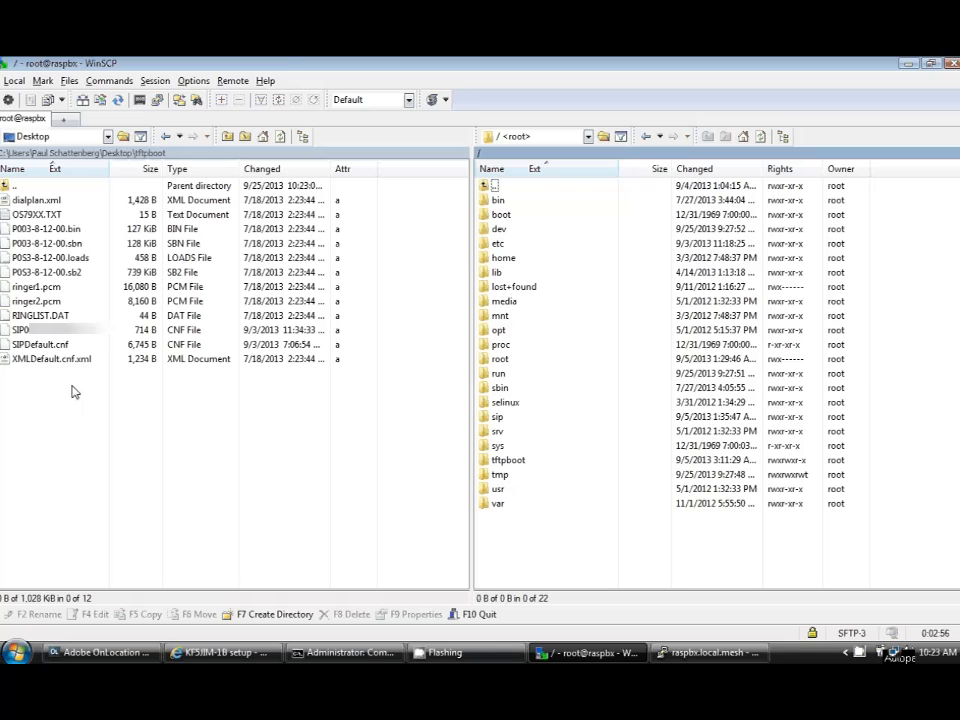
Step: Enter the Pi's tftpboot folder and select all 12 local phone files for copying
{"action": "left_click", "coordinate": [508, 460]}
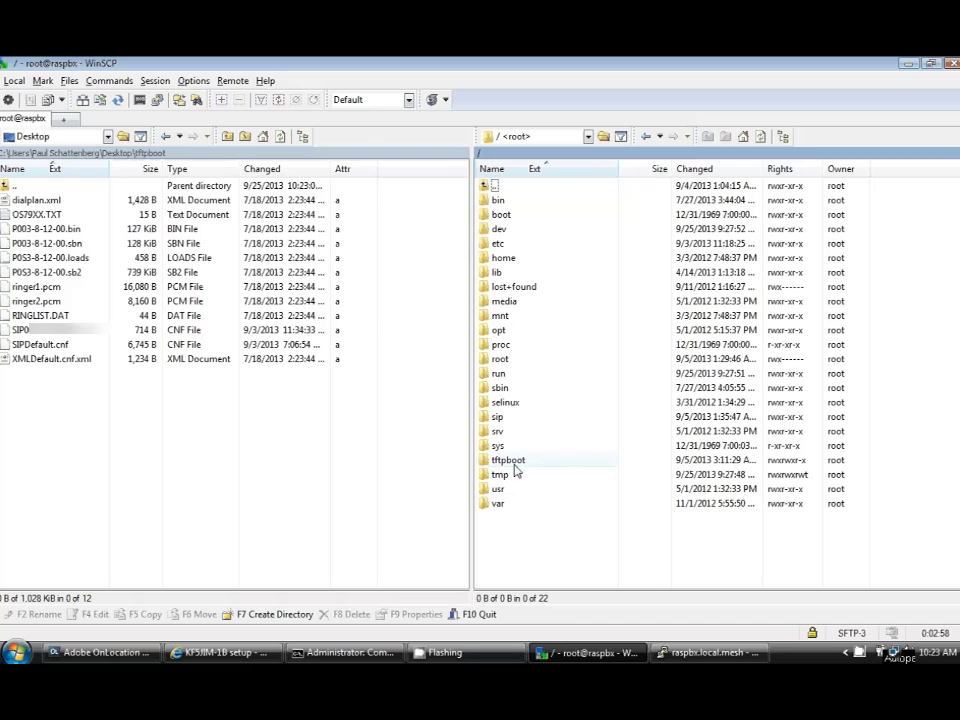
{"action": "double_click", "coordinate": [508, 460]}
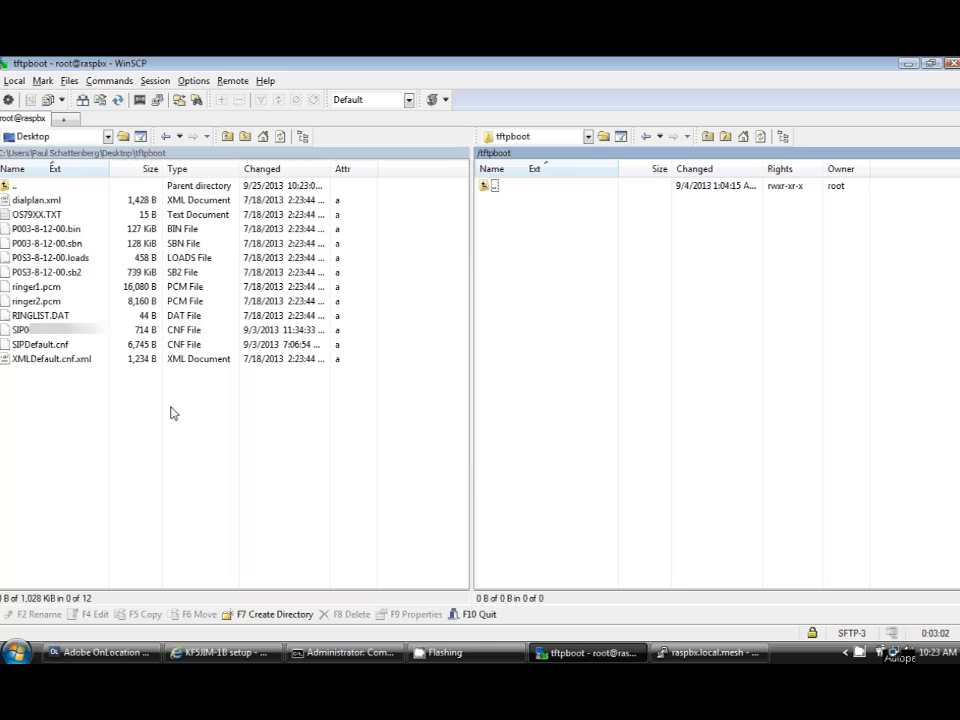
{"action": "key", "text": "ctrl+a"}
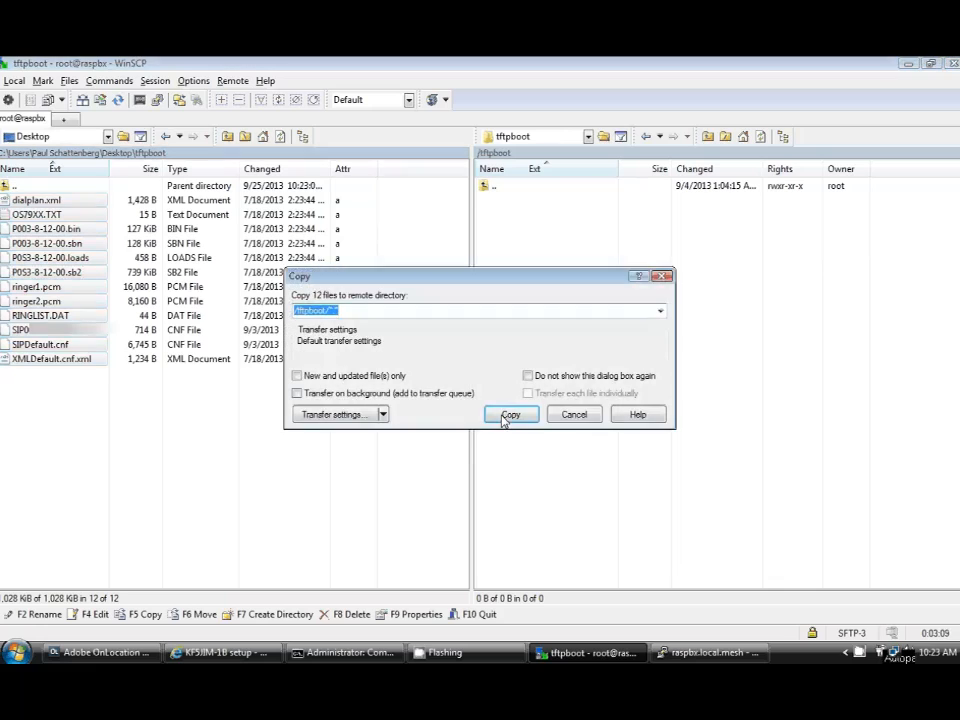
{"action": "left_click", "coordinate": [510, 414]}
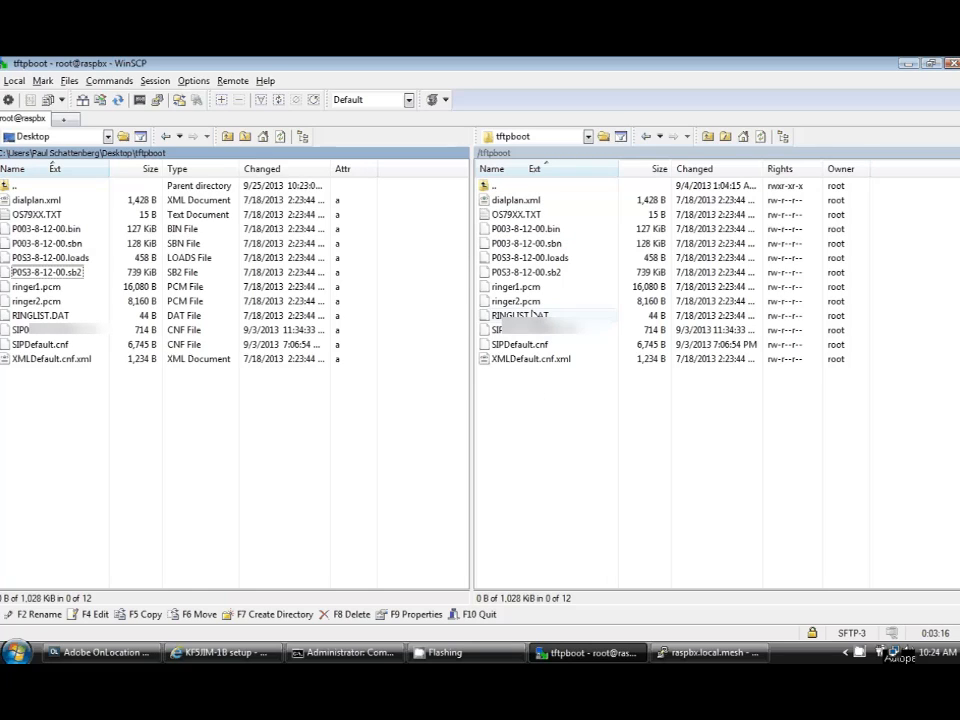
{"action": "left_click", "coordinate": [515, 199]}
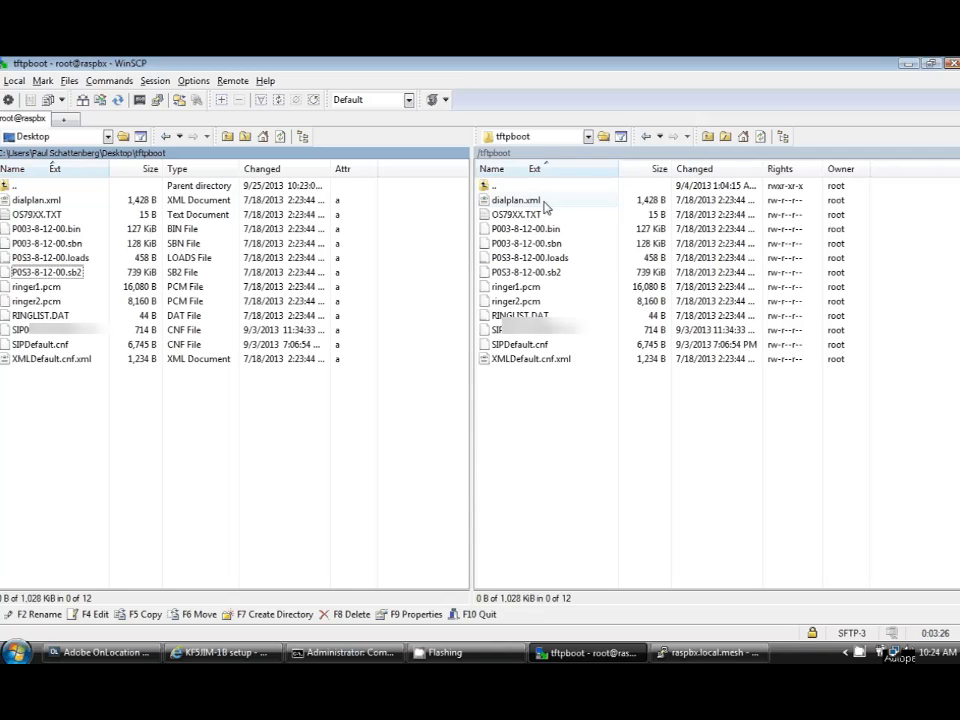
{"action": "left_click", "coordinate": [515, 214]}
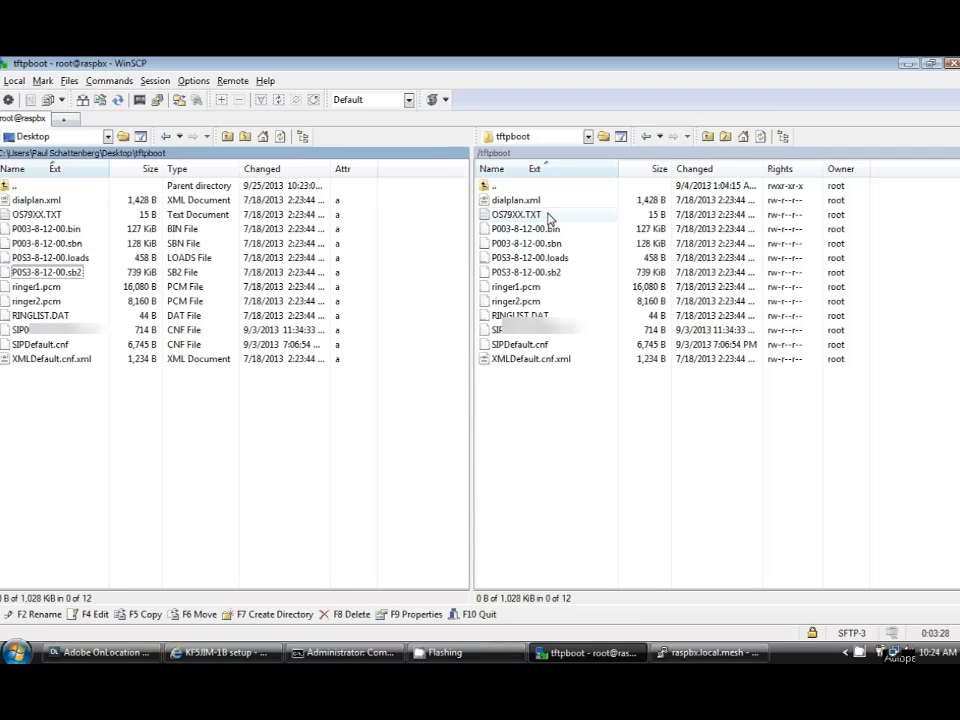
{"action": "left_click", "coordinate": [517, 214]}
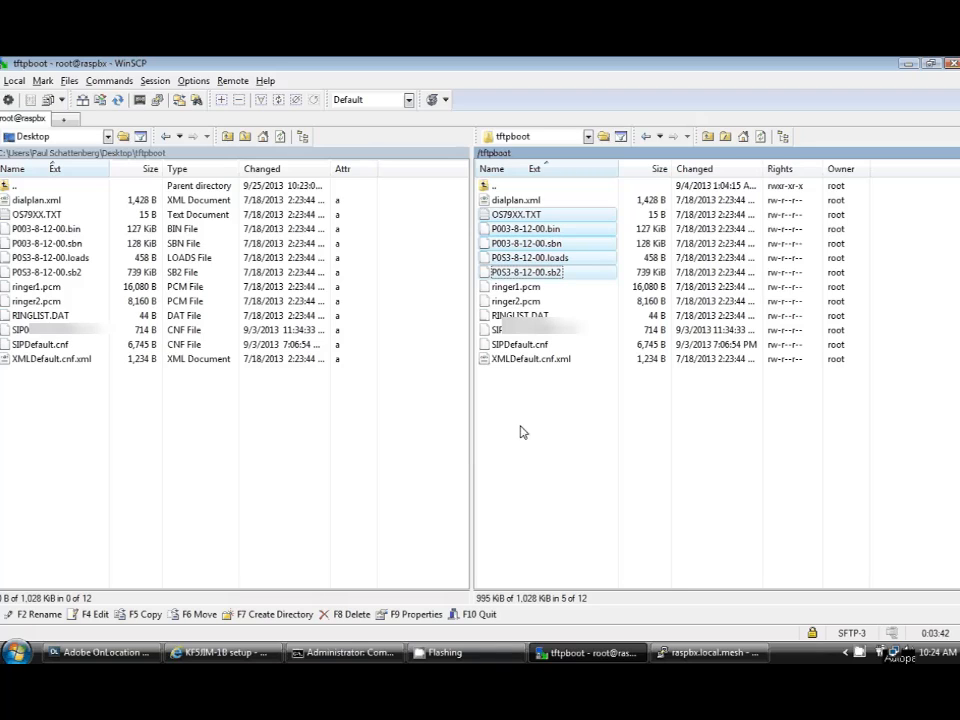
{"action": "mouse_move", "coordinate": [518, 425]}
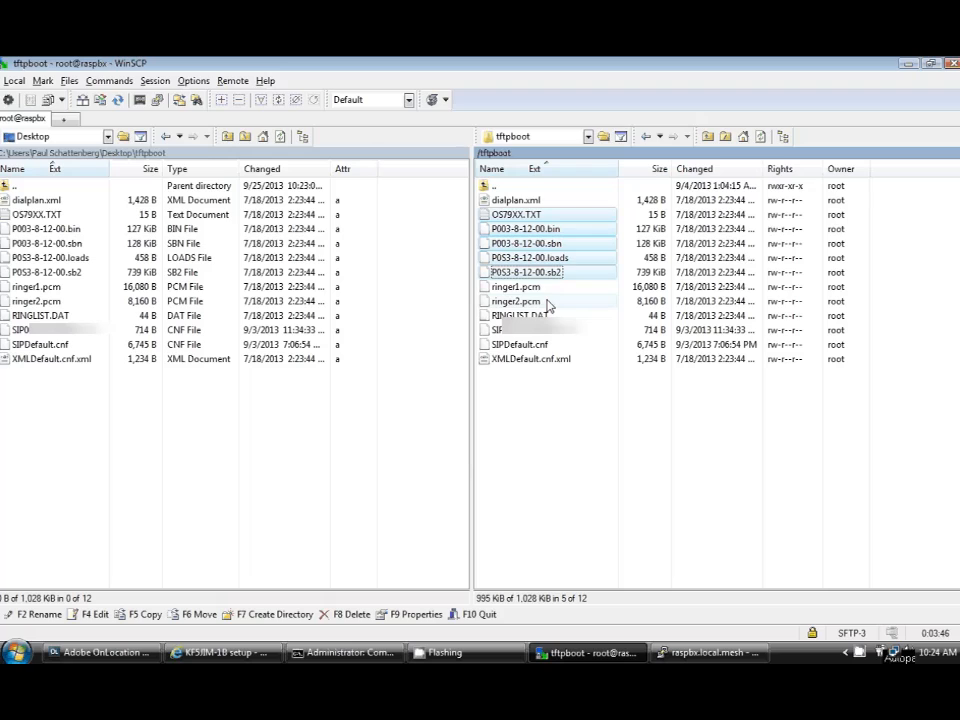
{"action": "left_click", "coordinate": [521, 315]}
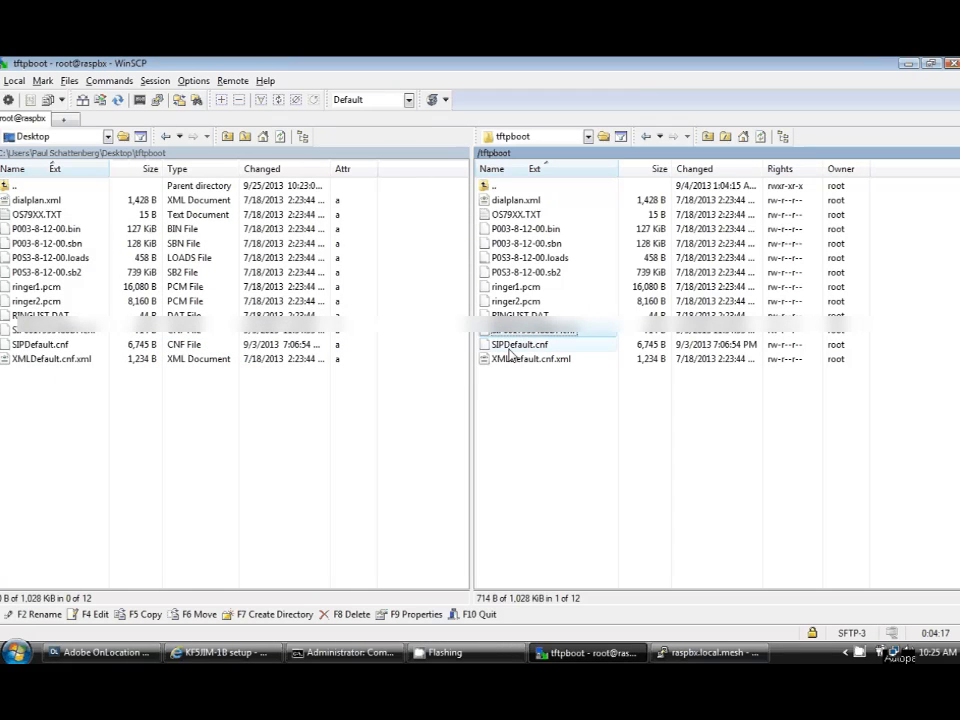
{"action": "left_click", "coordinate": [520, 344]}
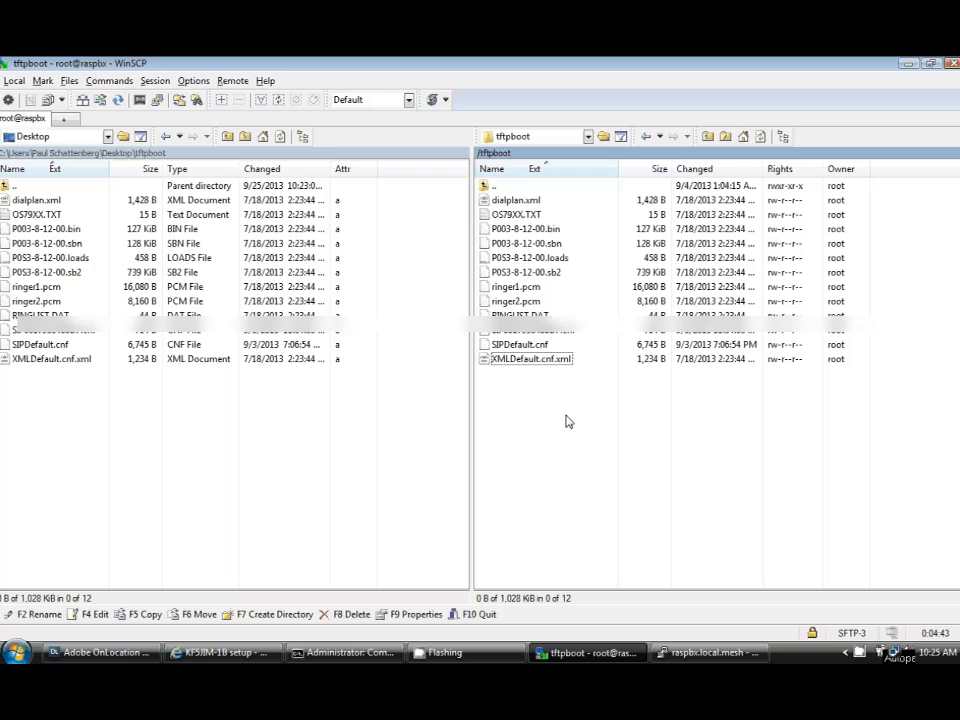
{"action": "left_click", "coordinate": [531, 358]}
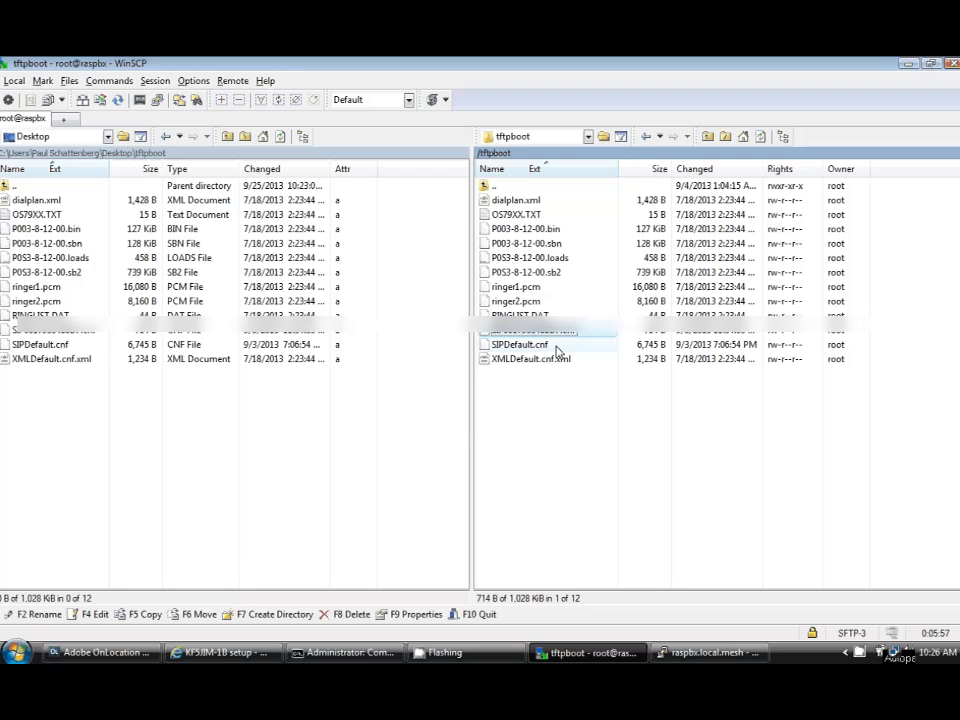
Step: Review SIPDefault.cnf in the internal editor, confirming proxy address 10.236.204.114, then close it
{"action": "double_click", "coordinate": [519, 344]}
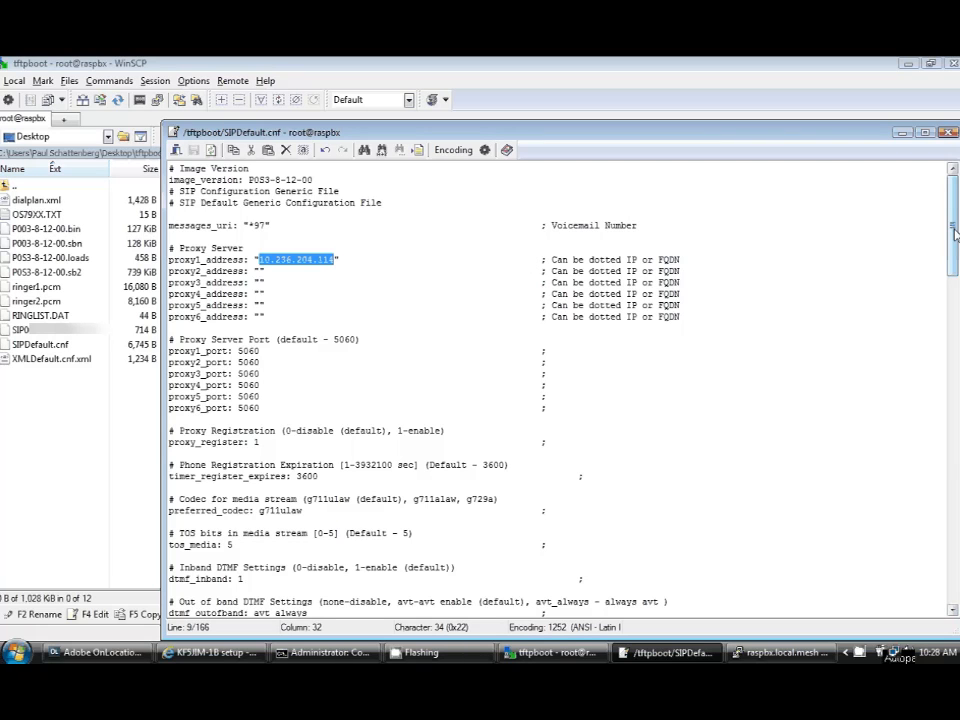
{"action": "scroll", "scroll_direction": "down", "scroll_amount": 3}
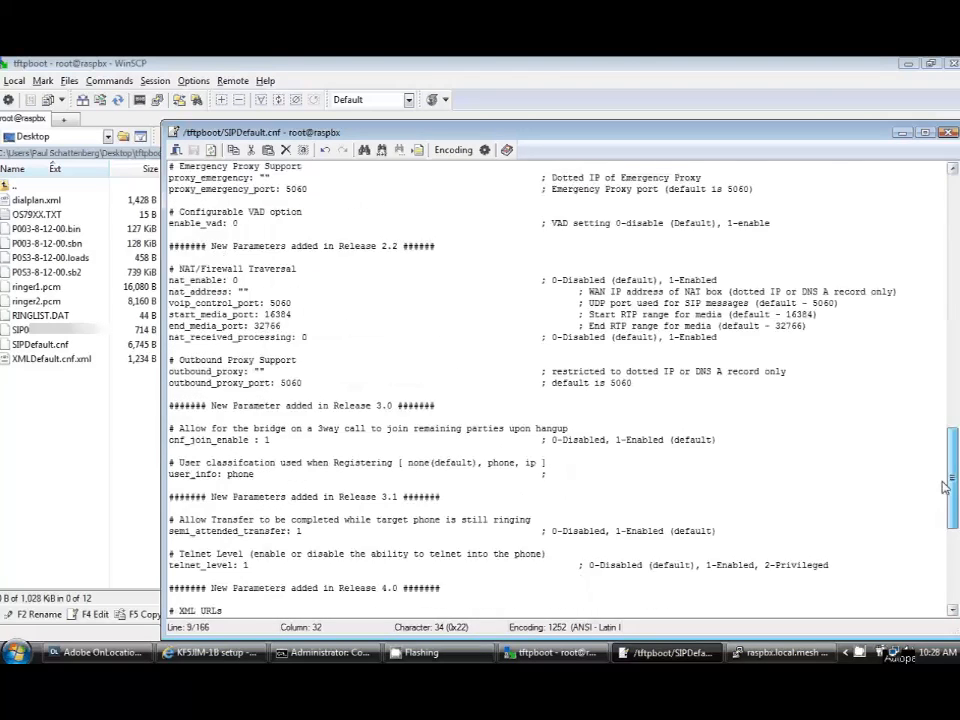
{"action": "scroll", "scroll_direction": "down", "scroll_amount": 3}
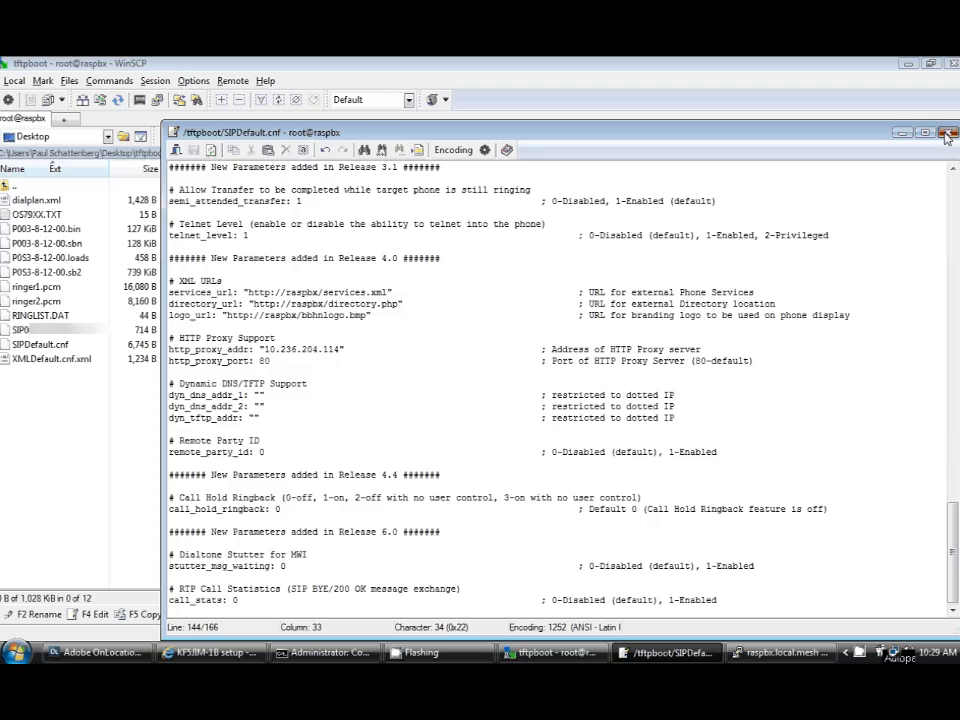
{"action": "left_click", "coordinate": [946, 132]}
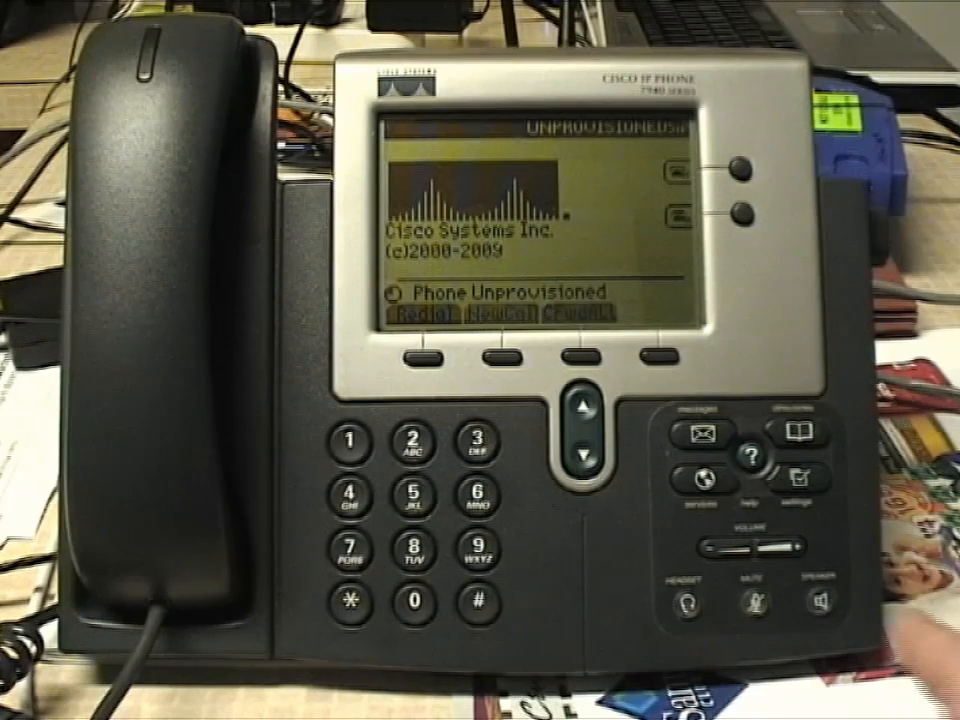
Step: Unlock the phone's configuration via Settings and enter Network Configuration
{"action": "left_click", "coordinate": [793, 477]}
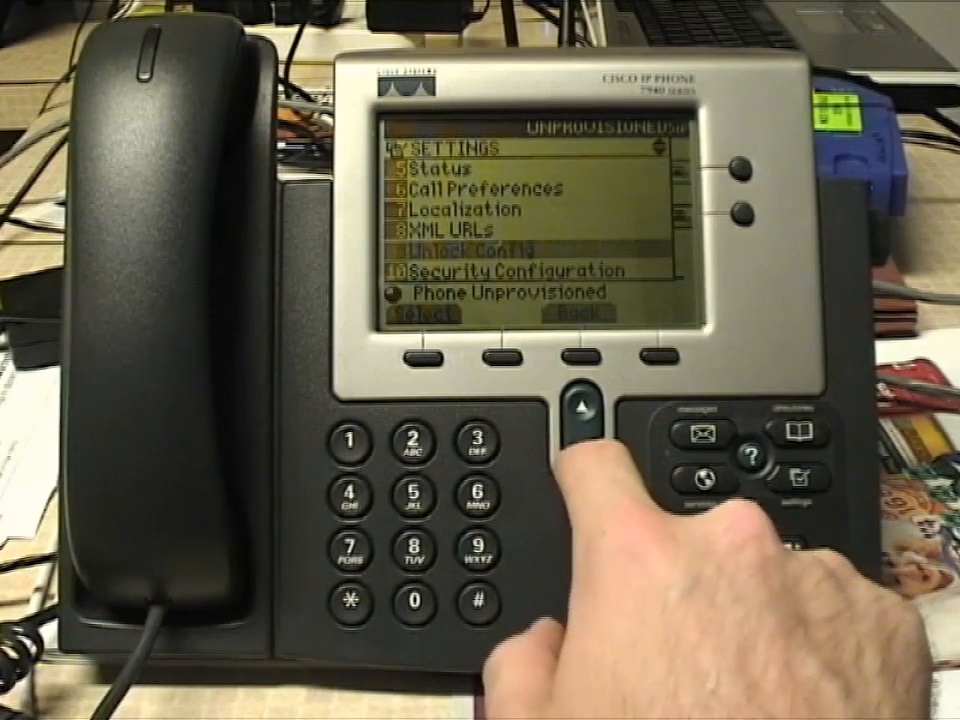
{"action": "left_click", "coordinate": [583, 408]}
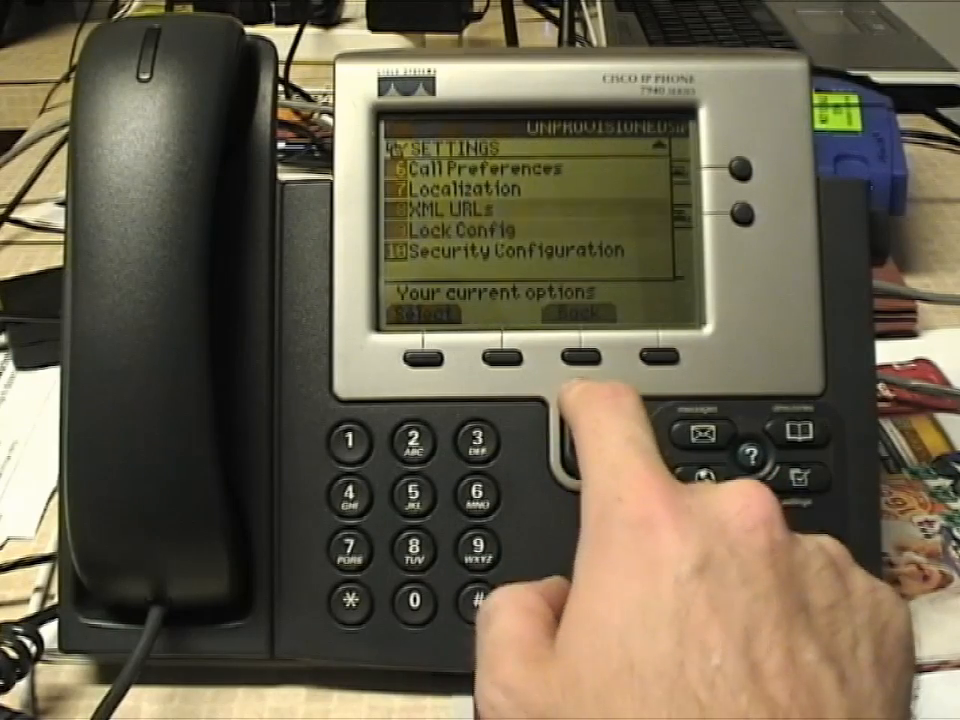
{"action": "left_click", "coordinate": [585, 410]}
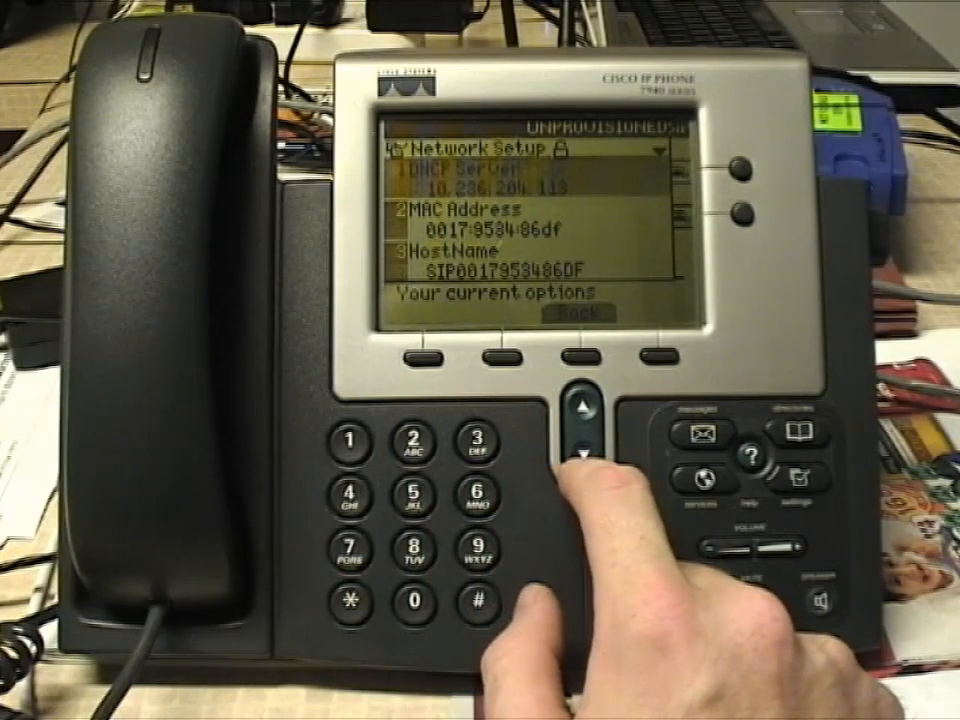
Step: Change the TFTP Server entry from 10.236.204.113 to 10.236.204.114 and save it
{"action": "left_click", "coordinate": [583, 458]}
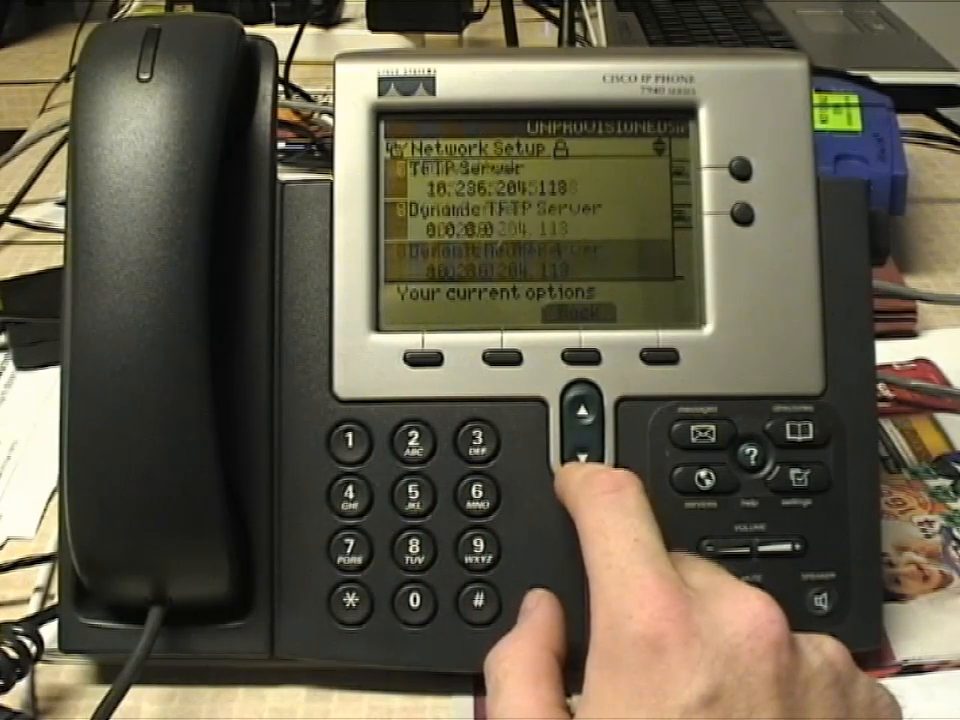
{"action": "left_click", "coordinate": [582, 460]}
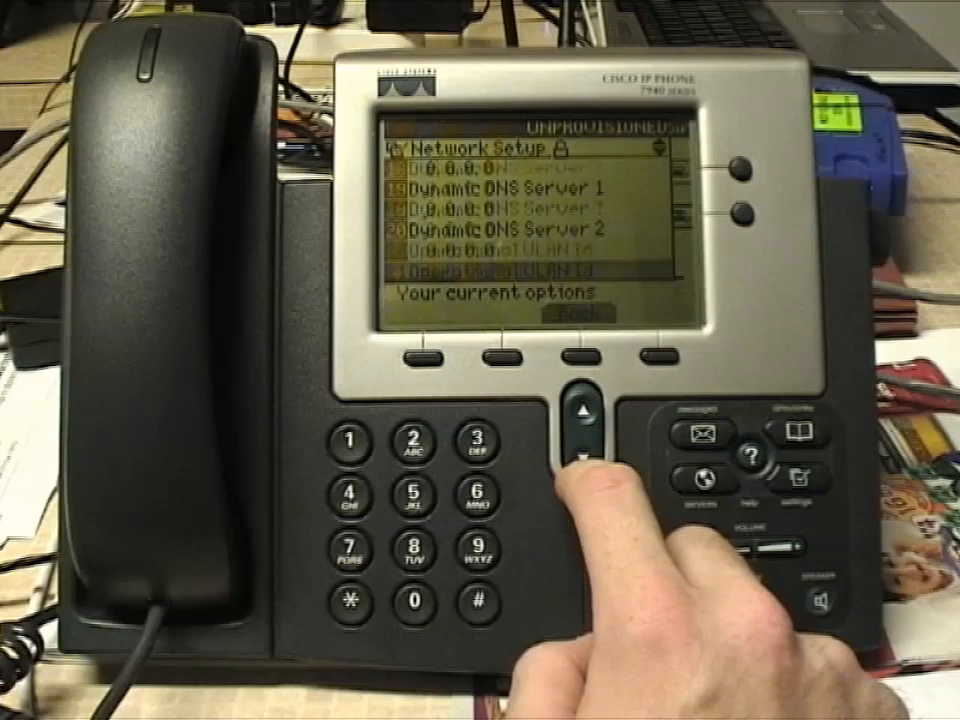
{"action": "left_click", "coordinate": [585, 462]}
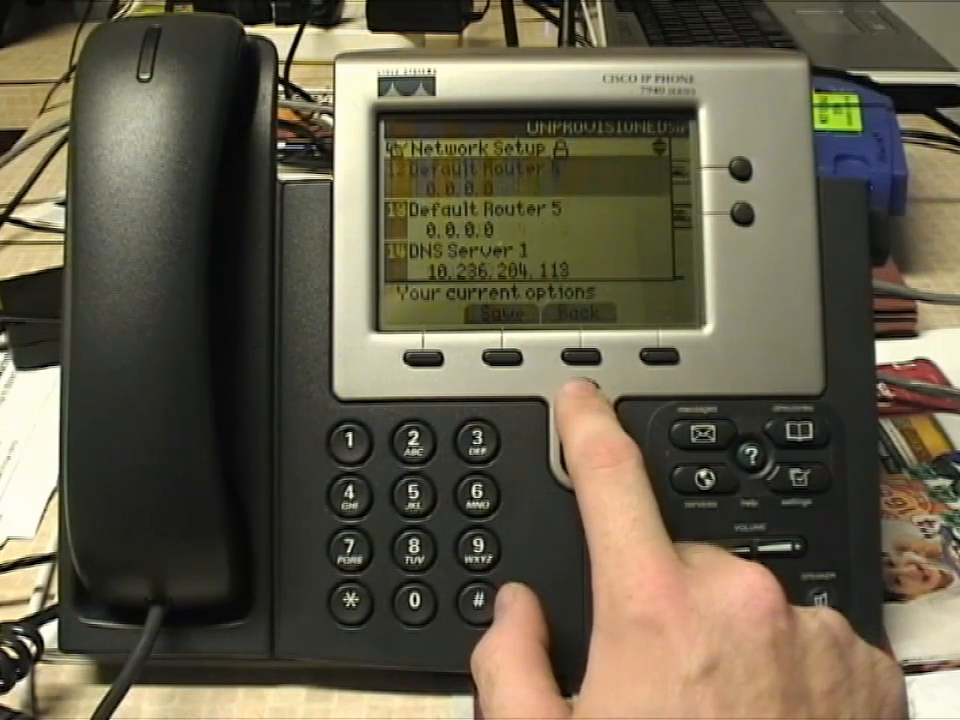
{"action": "left_click", "coordinate": [585, 390]}
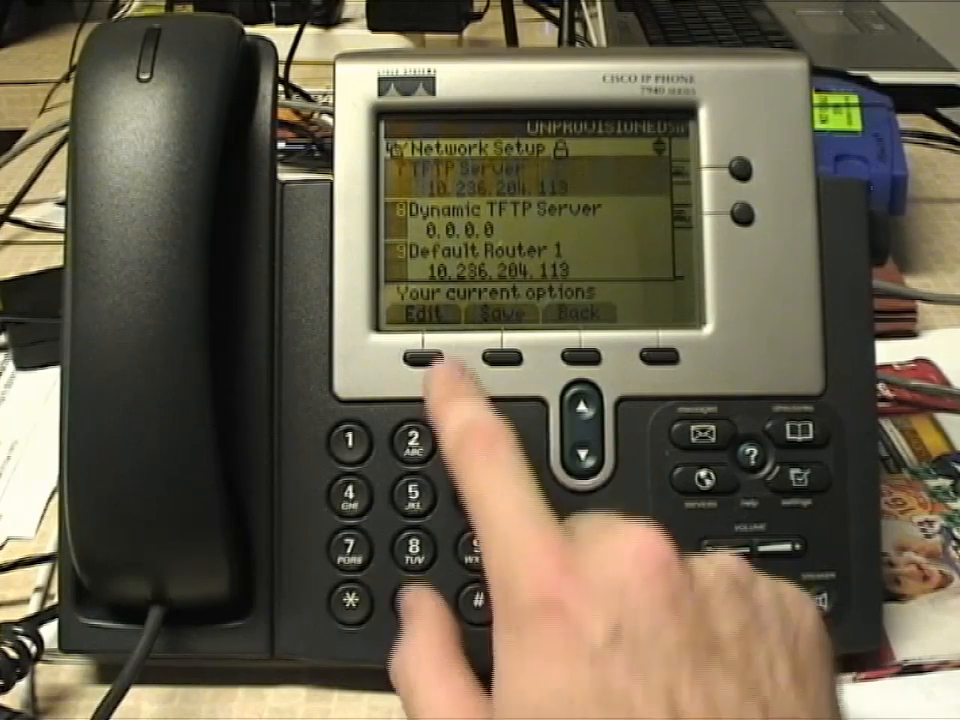
{"action": "left_click", "coordinate": [425, 355]}
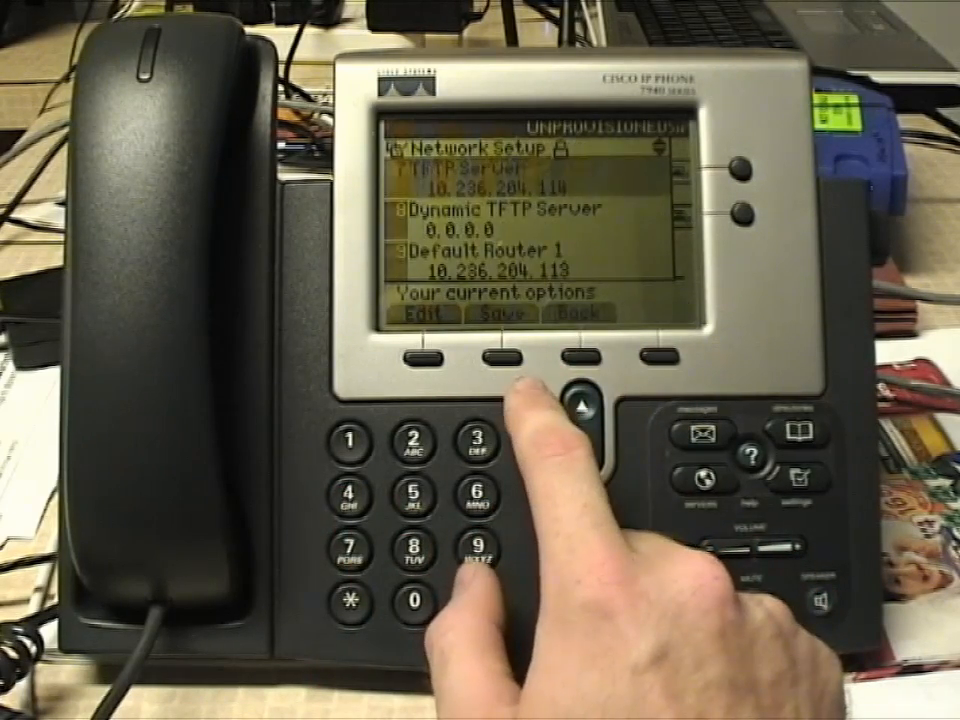
{"action": "left_click", "coordinate": [517, 354]}
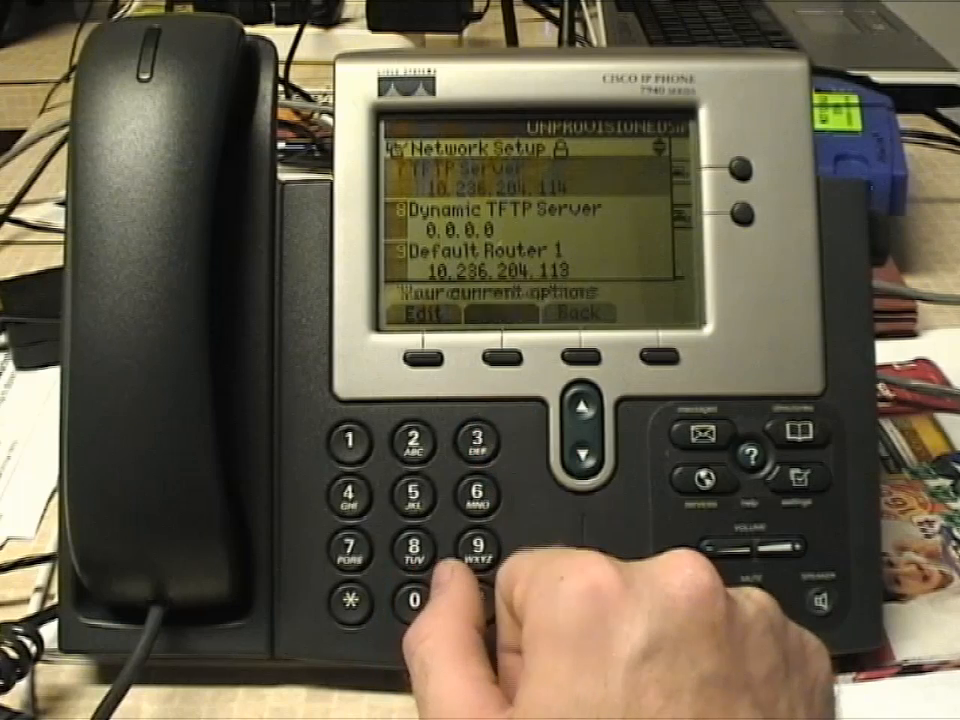